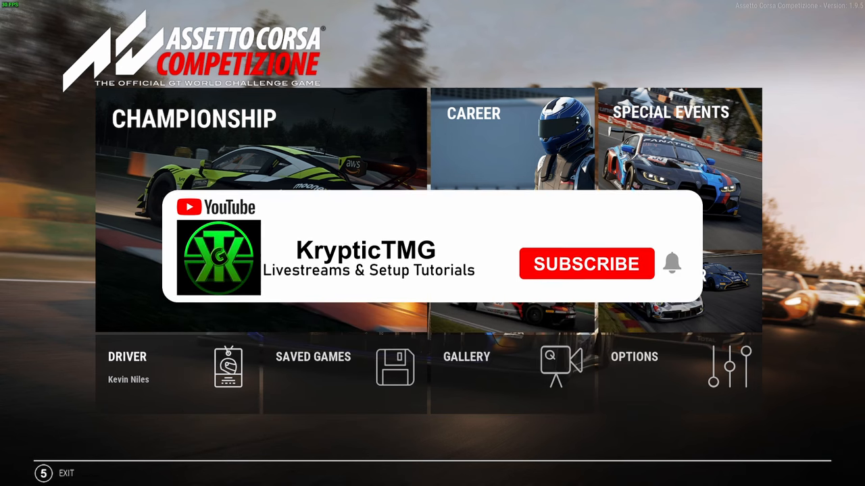
# Leave the ACC main menu and bring up the Assetto Corsa X post announcing the Porsche GT2 Pack DLC.
pyautogui.click(586, 264)
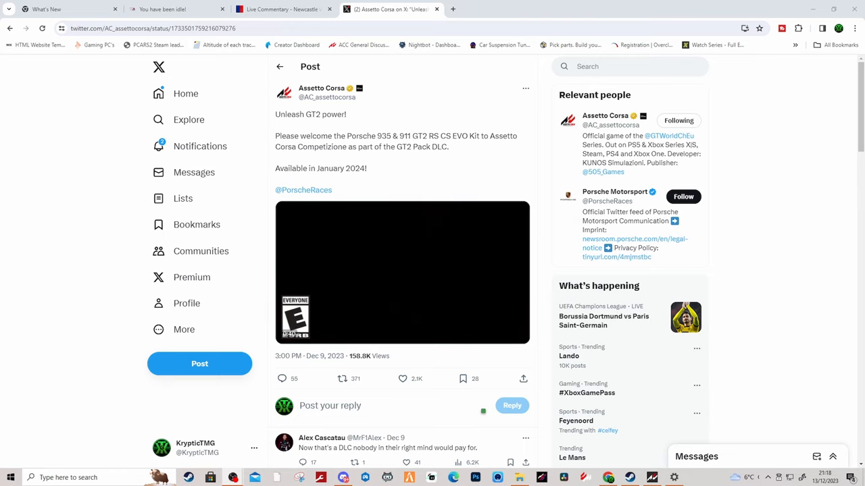
# Play and pause the embedded GT2 Pack trailer, then switch to the Low Fuel Motorsport Daytona race listing.
pyautogui.click(403, 273)
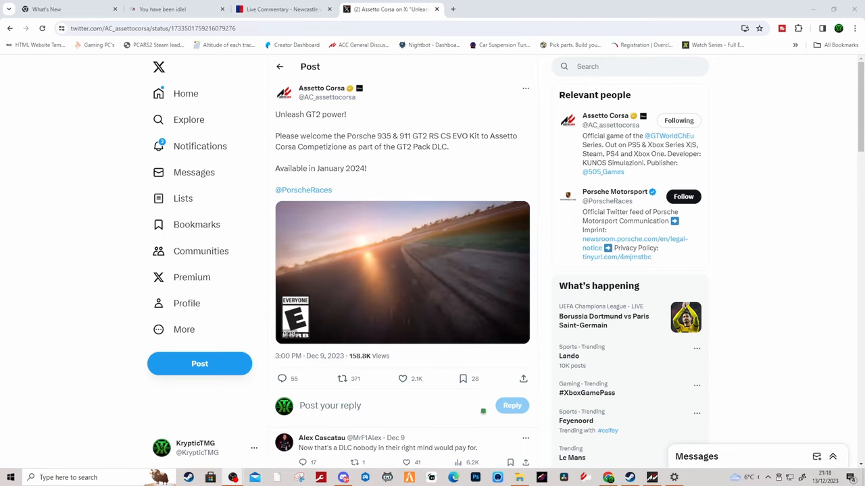
pyautogui.click(403, 272)
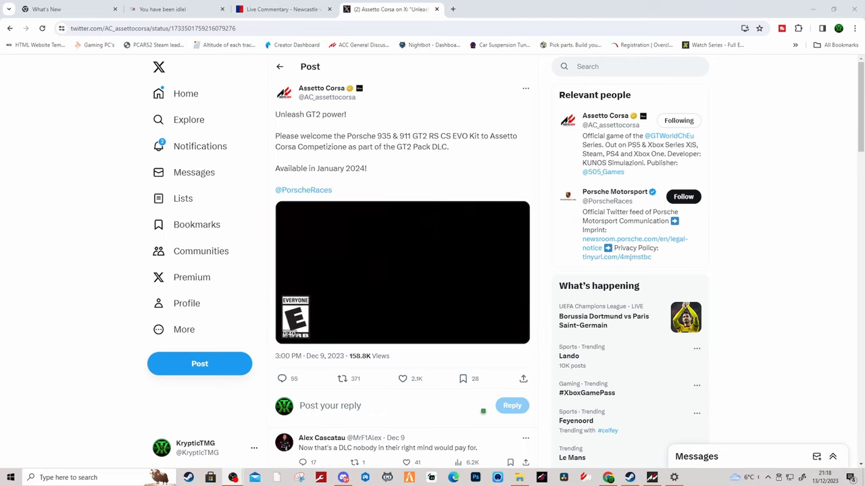
pyautogui.click(402, 273)
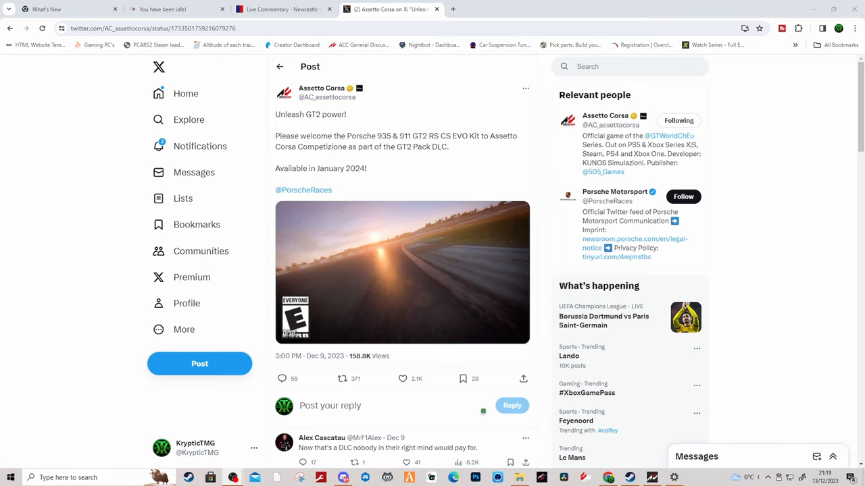
pyautogui.click(402, 273)
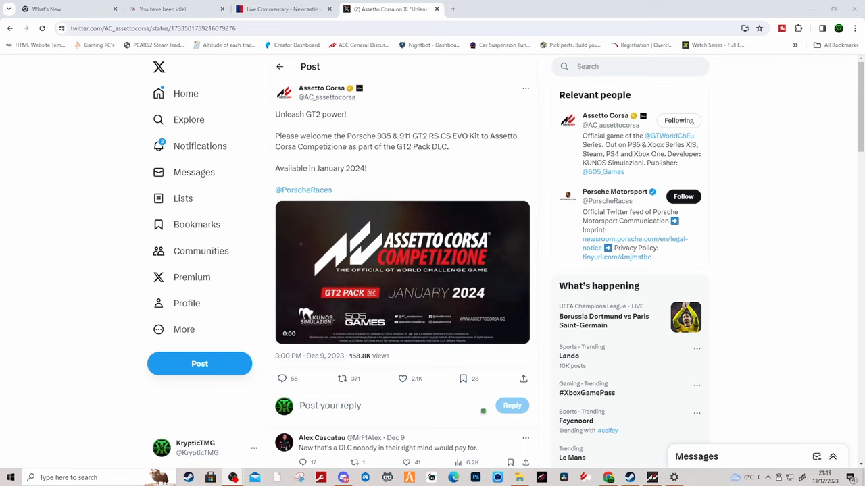
pyautogui.click(403, 273)
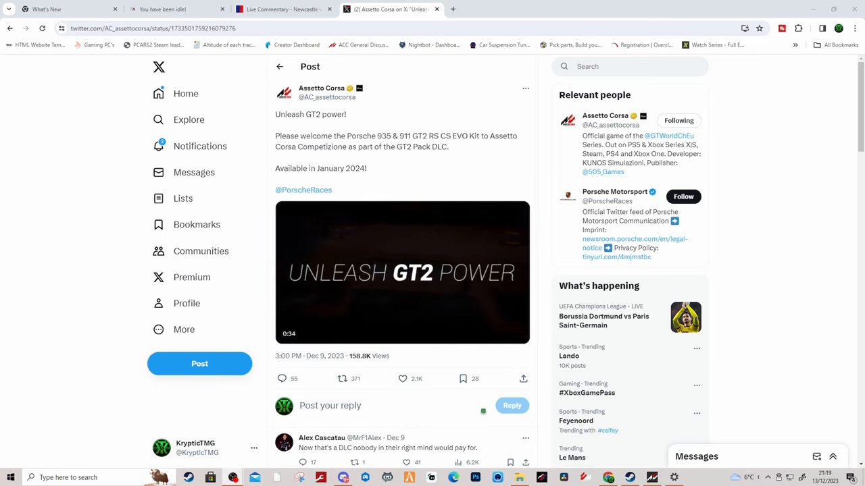
pyautogui.click(176, 8)
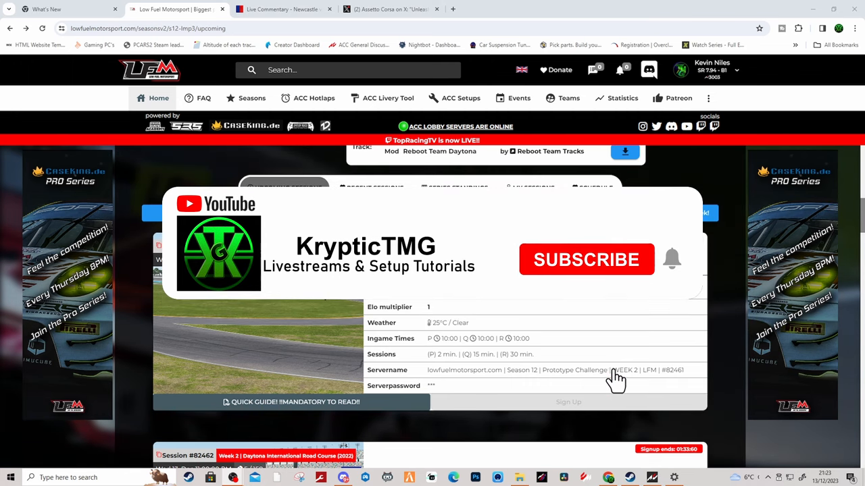
pyautogui.click(587, 260)
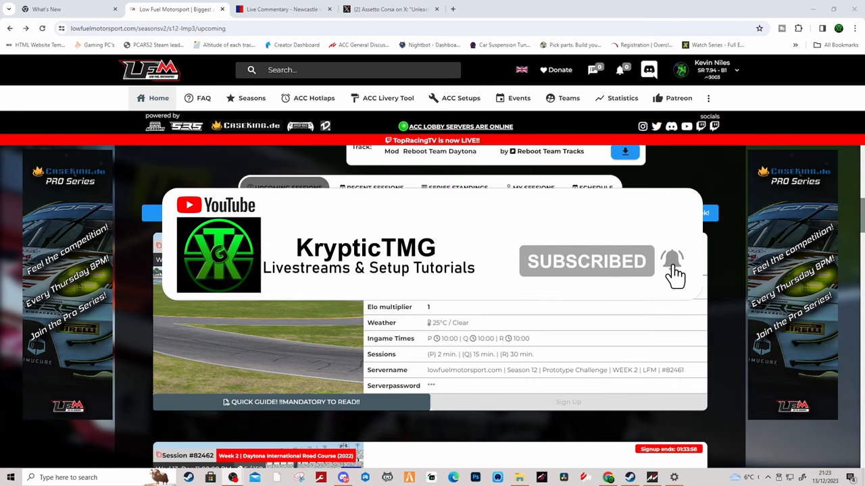